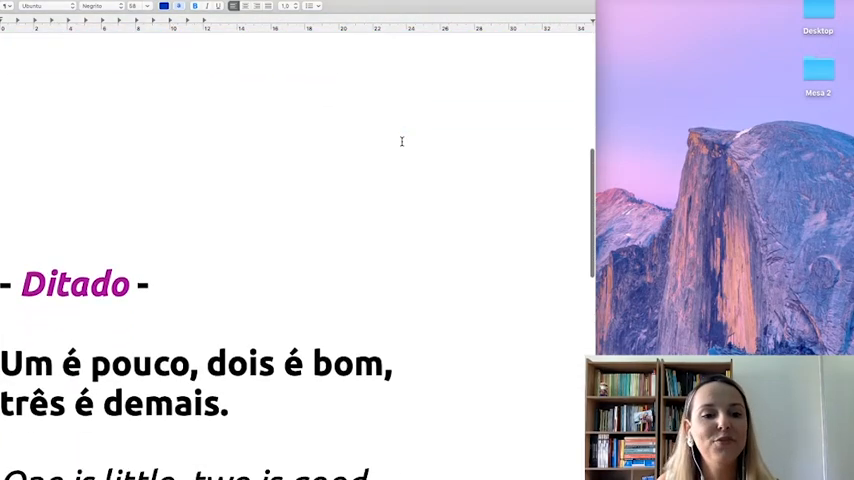
Scroll to 'Um é pouco, dois é bom, três é demais' and place the cursor after its English translation.
scroll(down, 3)
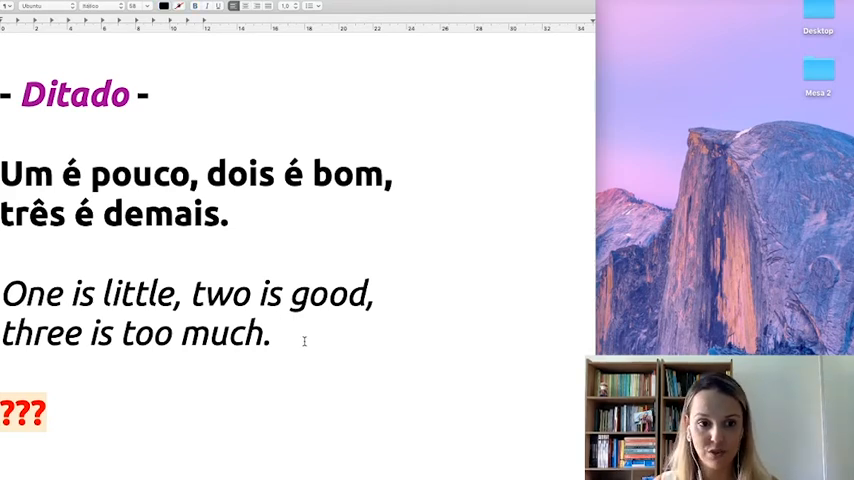
click(278, 333)
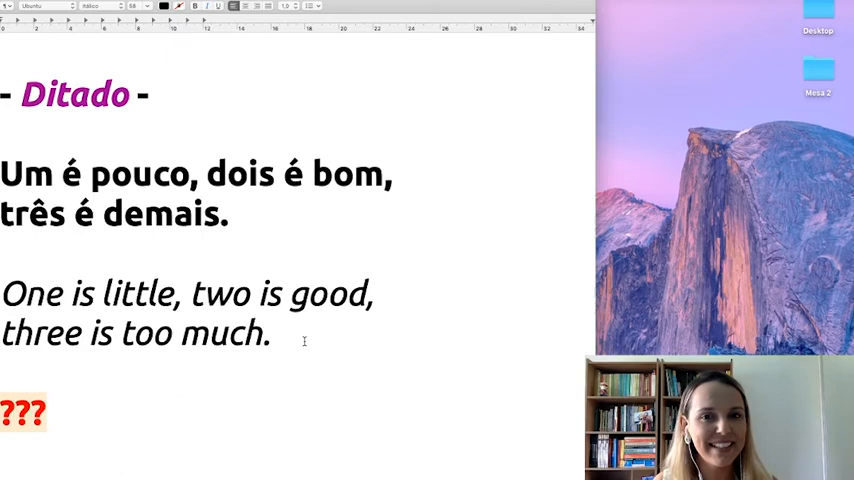
click(277, 333)
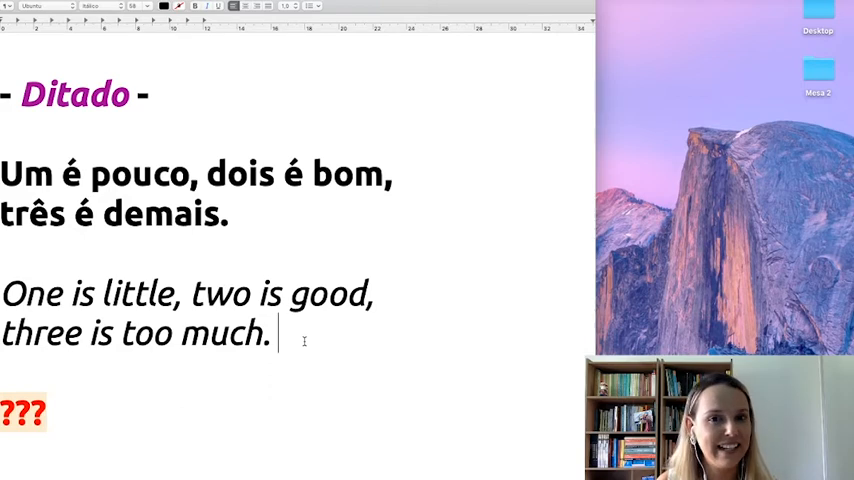
scroll(down, 3)
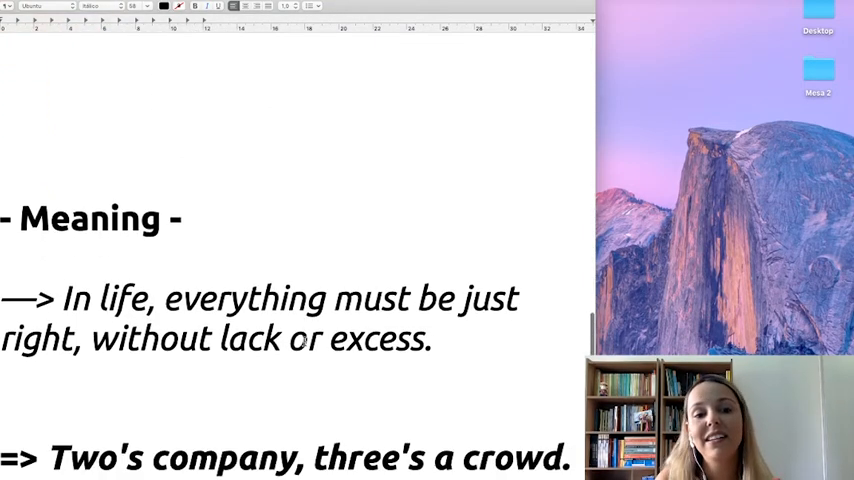
Scroll to the Meaning section and select the line "Two's company, three's a crowd.".
scroll(down, 3)
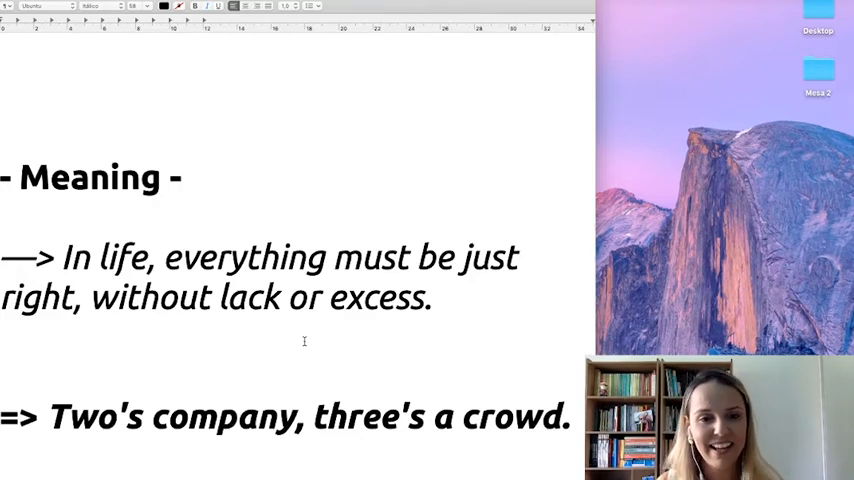
scroll(down, 3)
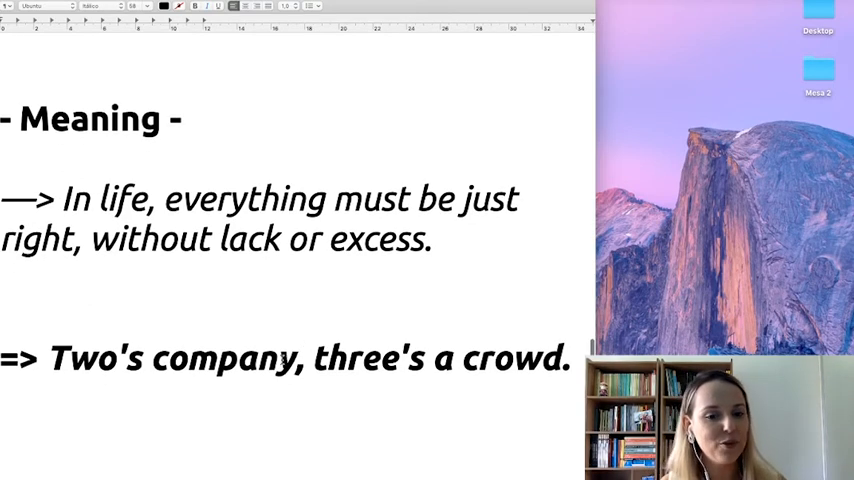
triple_click(285, 358)
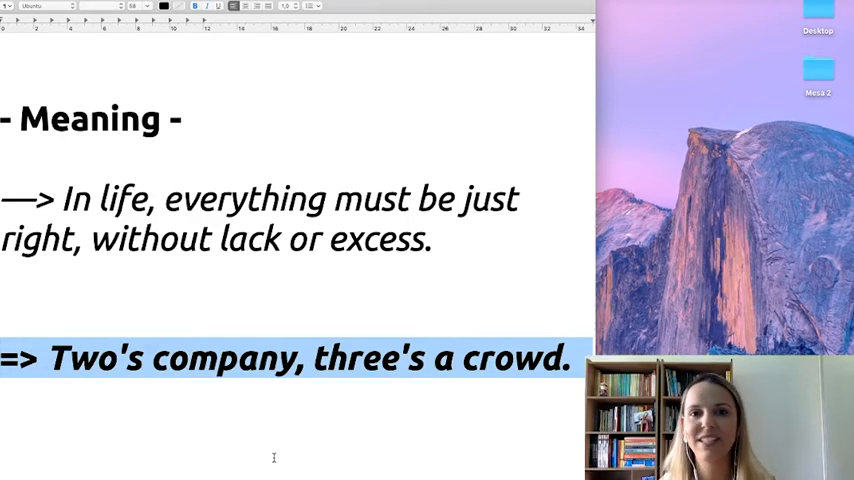